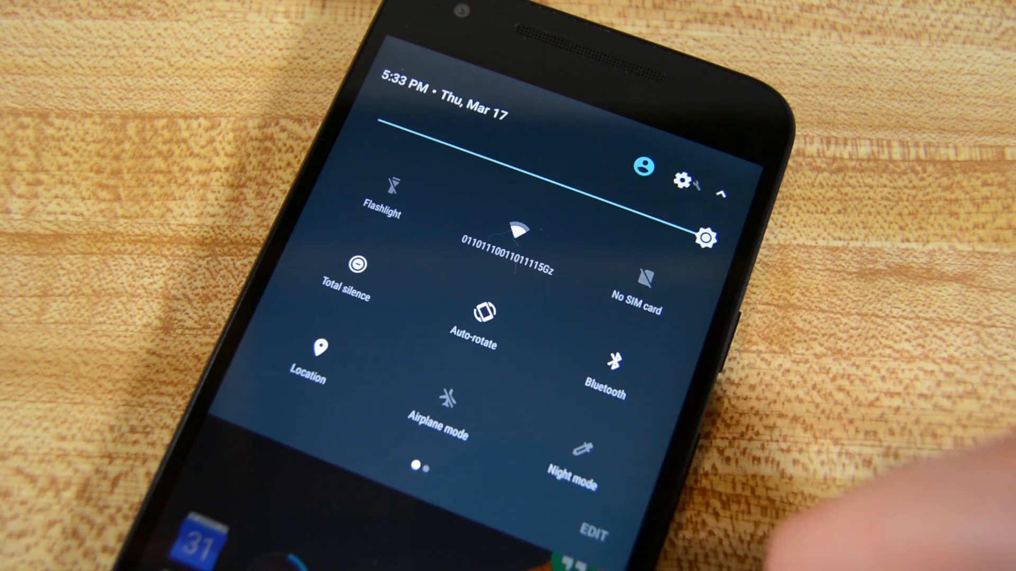
# - Rearrange the Quick Settings tiles so Wi-Fi comes first, then Flashlight and Total silence
pyautogui.hscroll(-3)
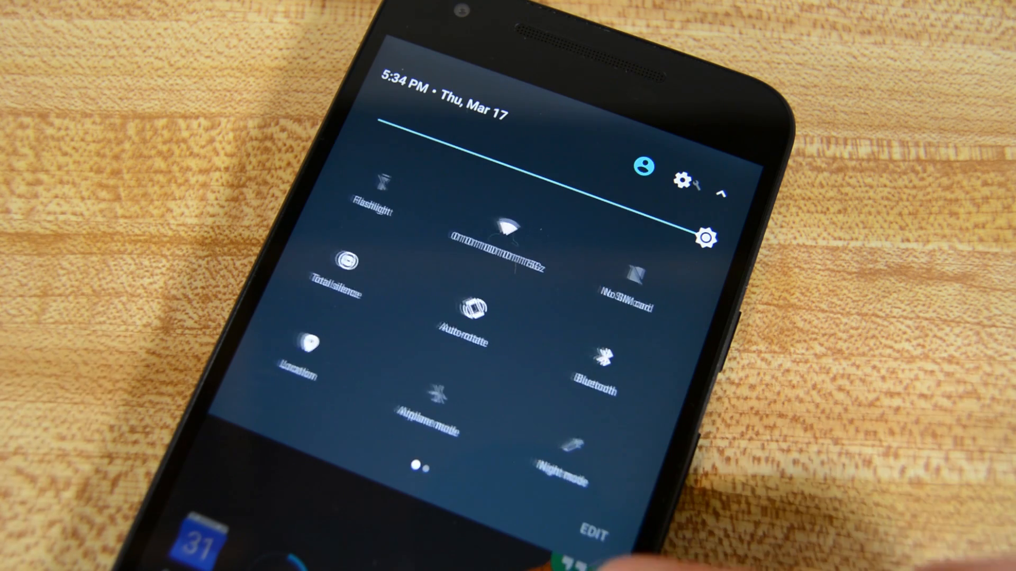
pyautogui.click(593, 534)
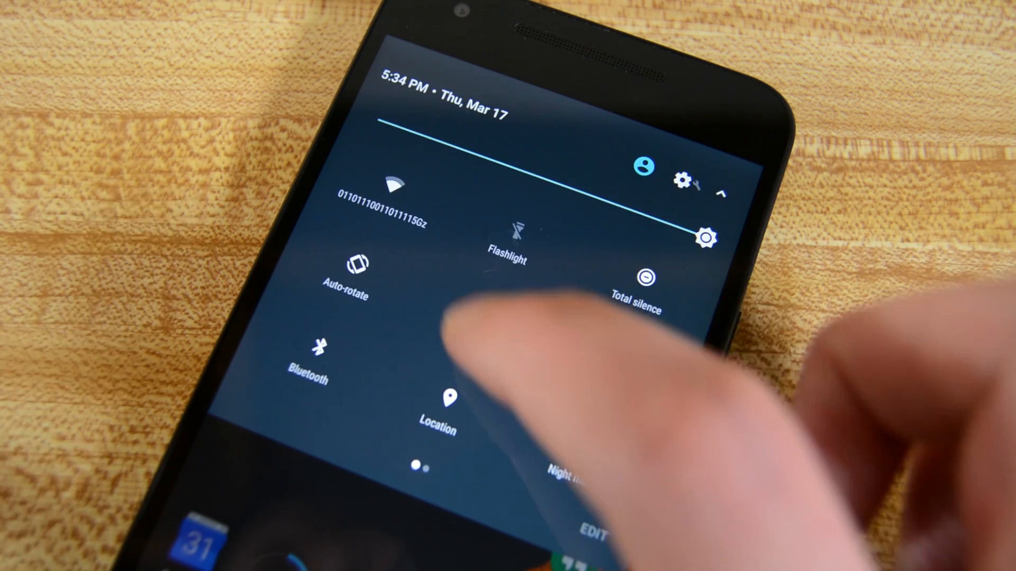
pyautogui.click(392, 194)
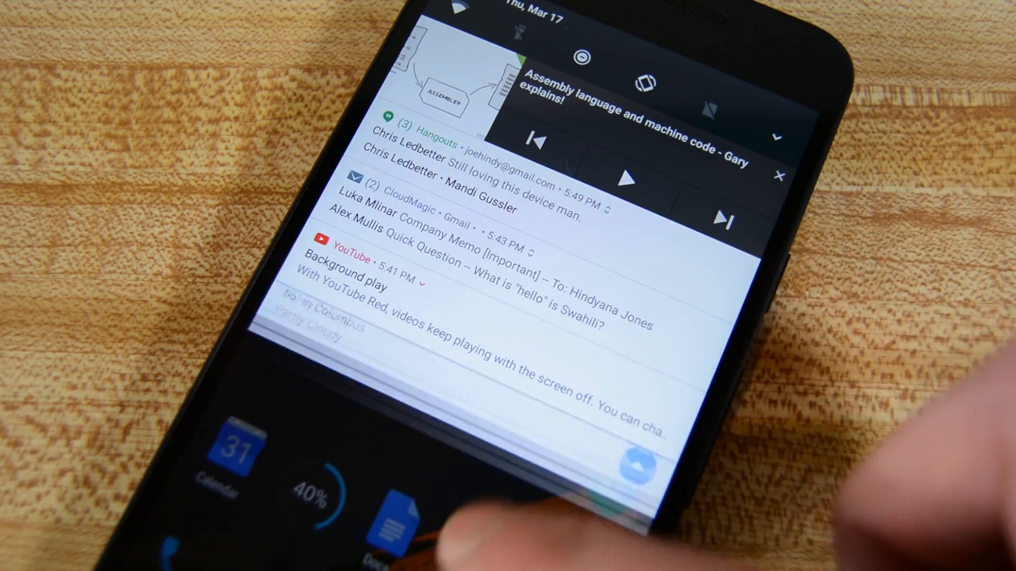
# - Pull down the notification shade and expand the Hangouts bundle into its five conversations
pyautogui.scroll(-3)
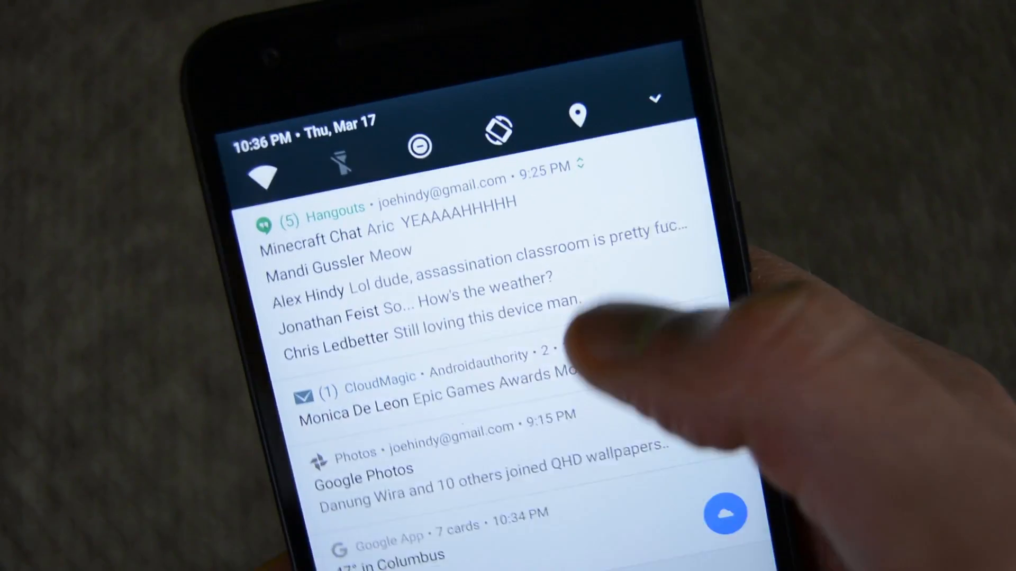
pyautogui.click(421, 279)
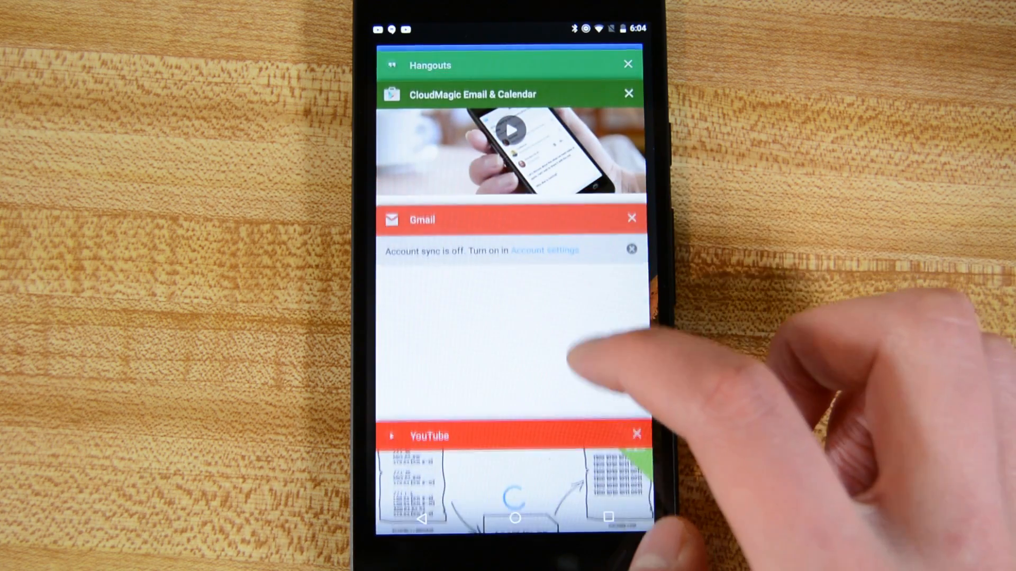
# - Swipe through the Hangouts, CloudMagic, Gmail and YouTube cards in recent apps
pyautogui.scroll(-3)
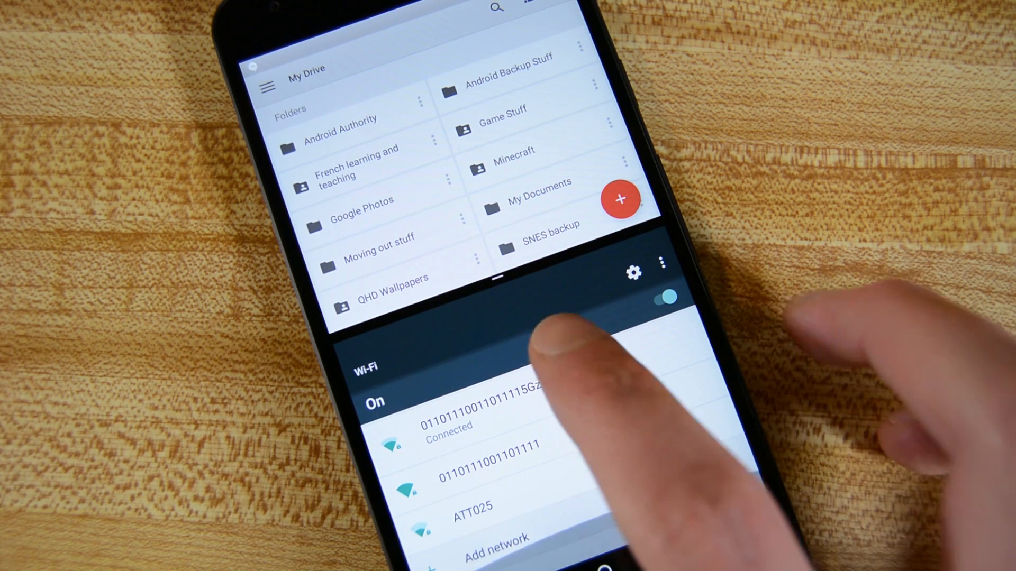
# - Split the screen with Drive folders on top and main Settings in the lower pane
pyautogui.scroll(-3)
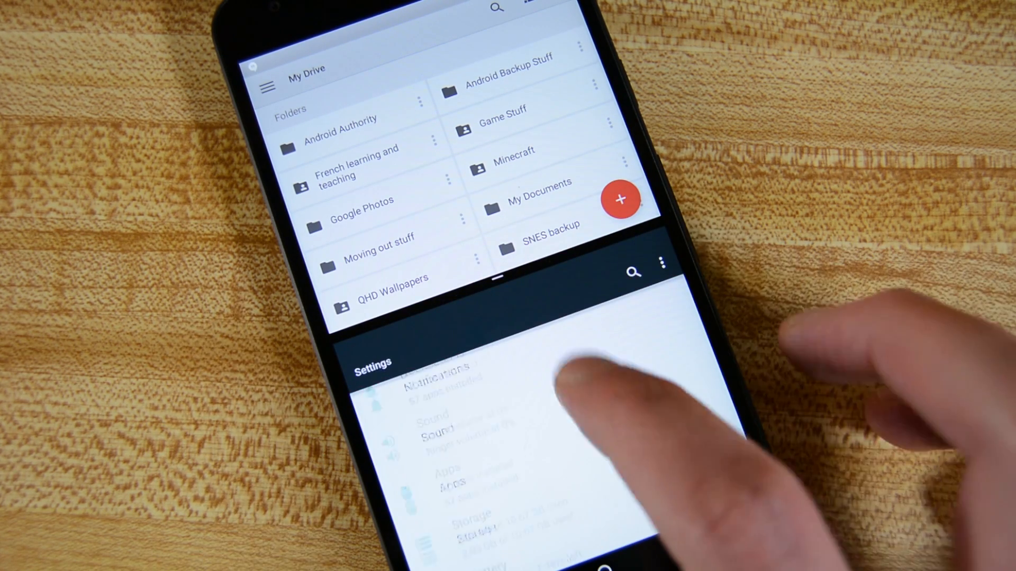
pyautogui.scroll(3)
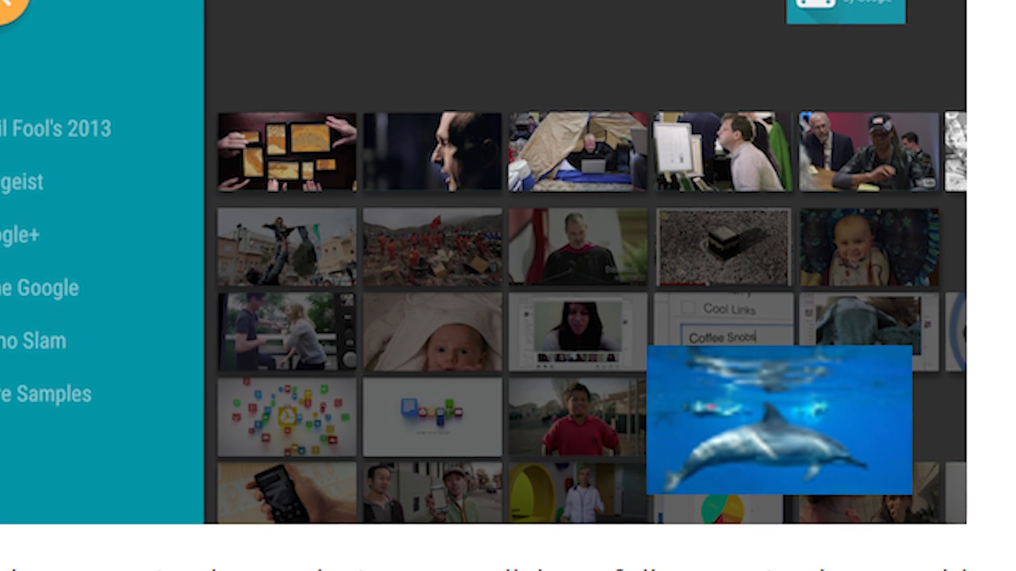
# - Scroll through the Android Authority article on the Remix OS-like freeform windows mode
pyautogui.scroll(-3)
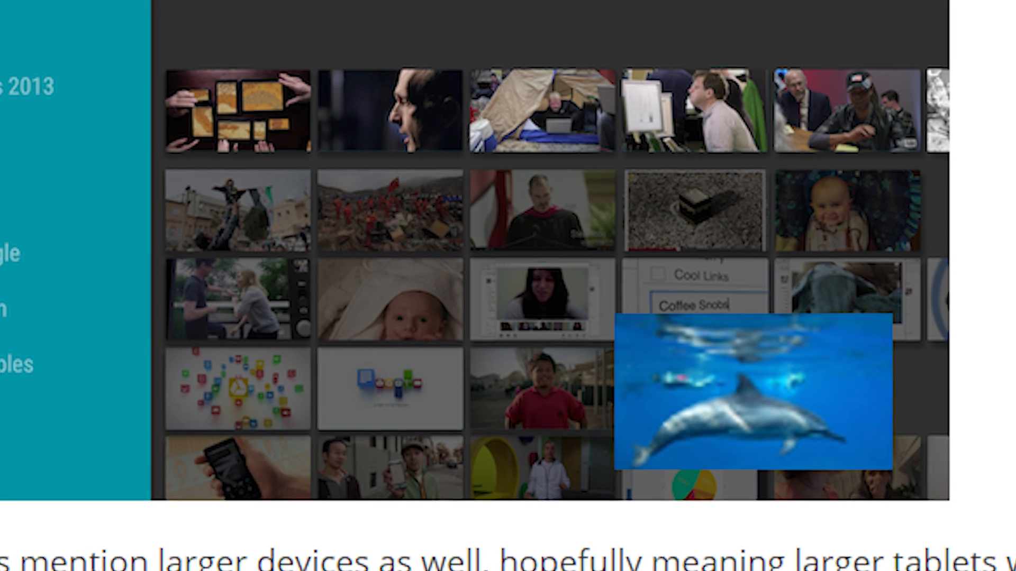
pyautogui.scroll(3)
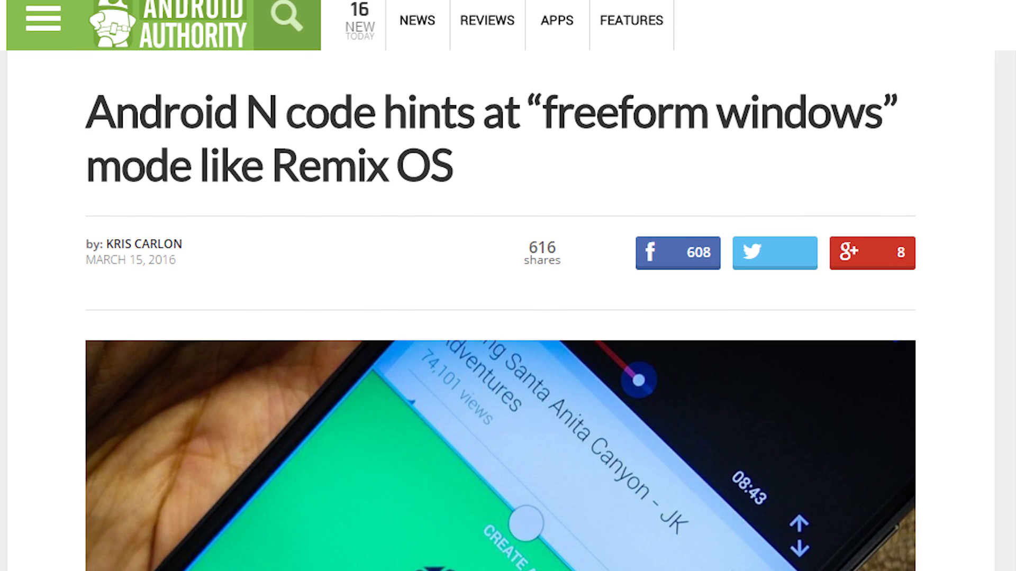
pyautogui.scroll(-3)
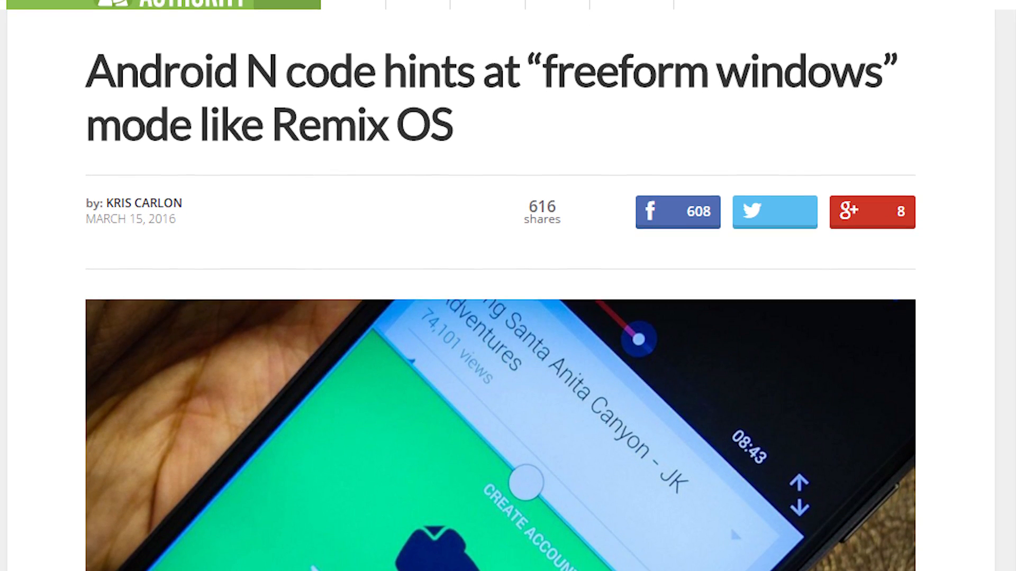
pyautogui.scroll(3)
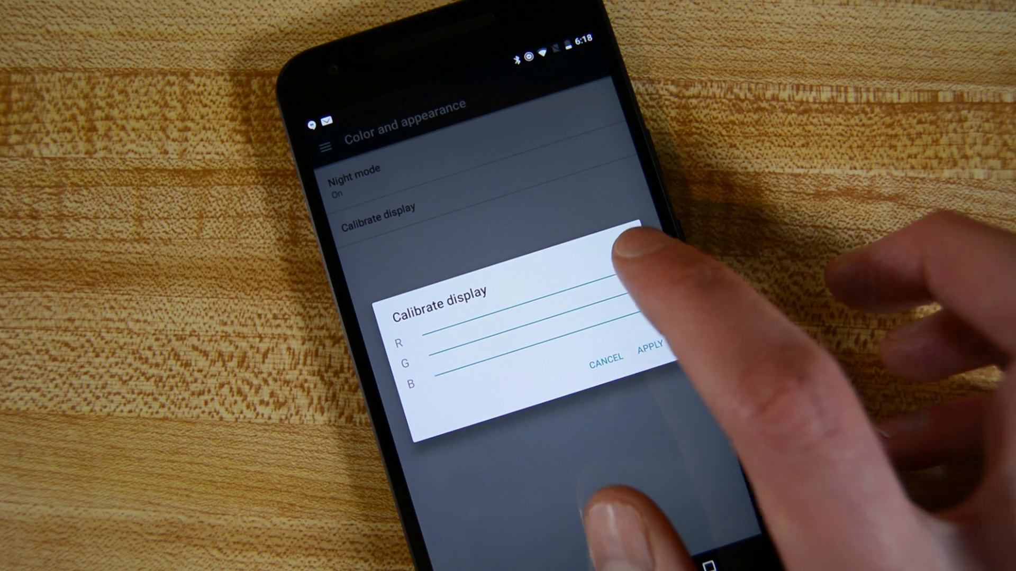
# - Cancel Calibrate display without changes and toggle Night mode in Color and appearance
pyautogui.click(648, 347)
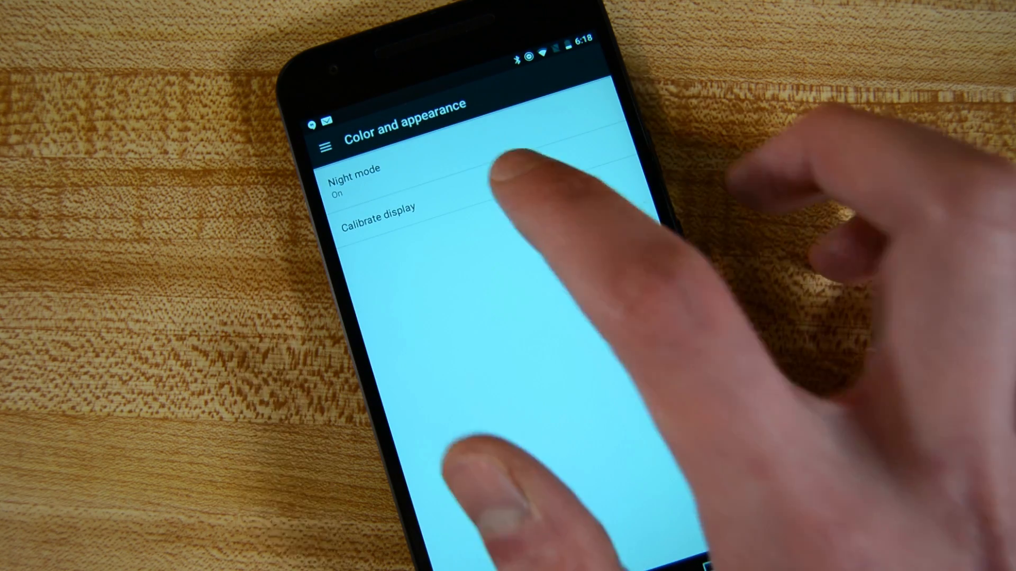
pyautogui.click(385, 207)
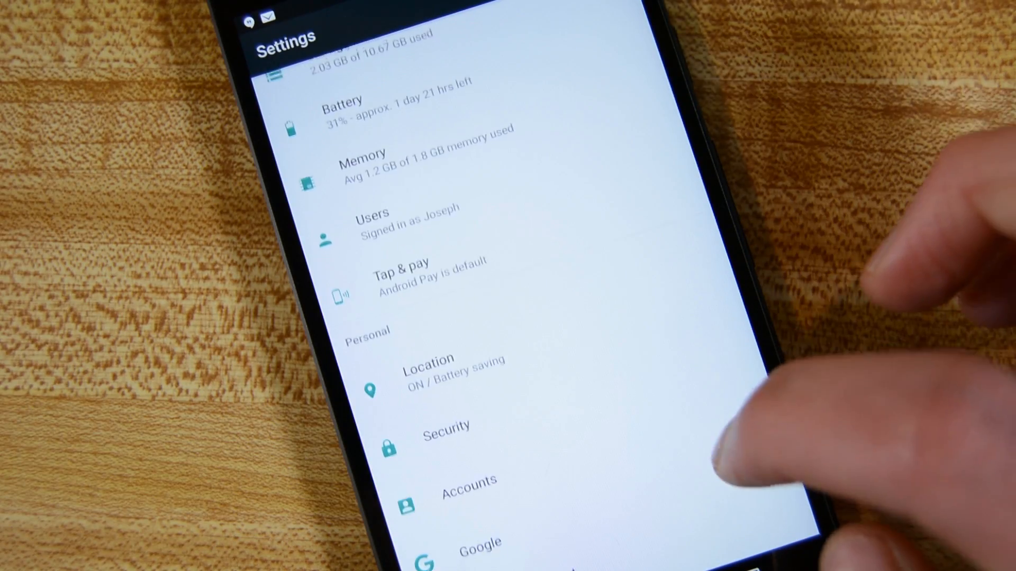
# - Jump to another settings section and browse the drawer listing every settings section
pyautogui.scroll(-3)
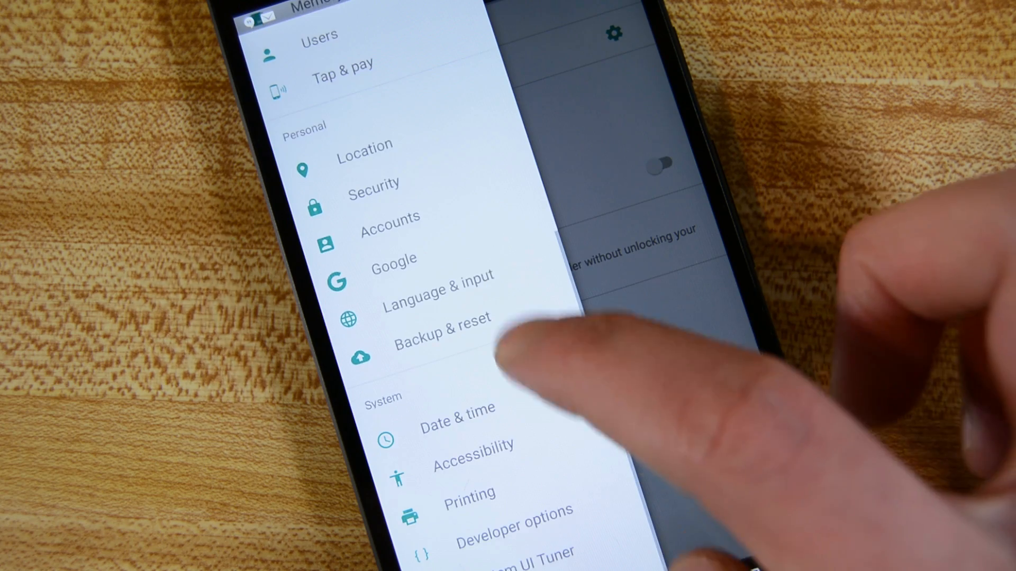
pyautogui.click(436, 289)
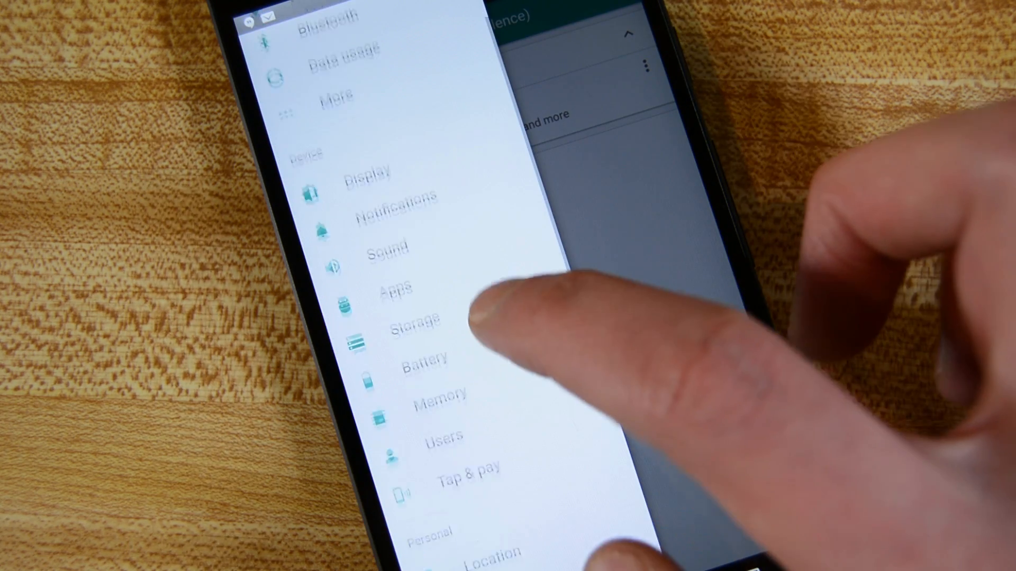
pyautogui.scroll(-3)
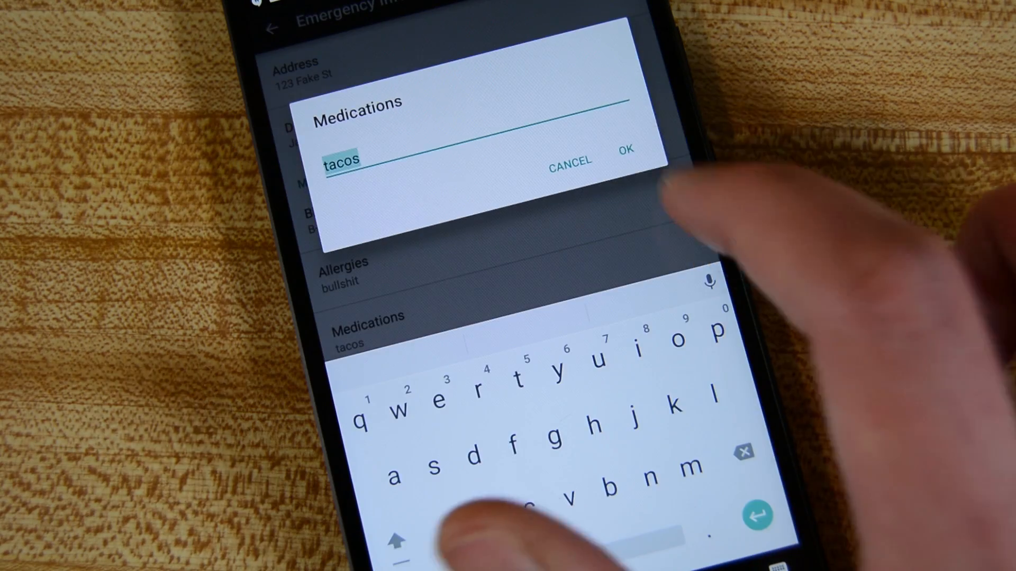
# - Confirm 'tacos' as the medication and review blood type, allergies and organ donor fields
pyautogui.click(624, 150)
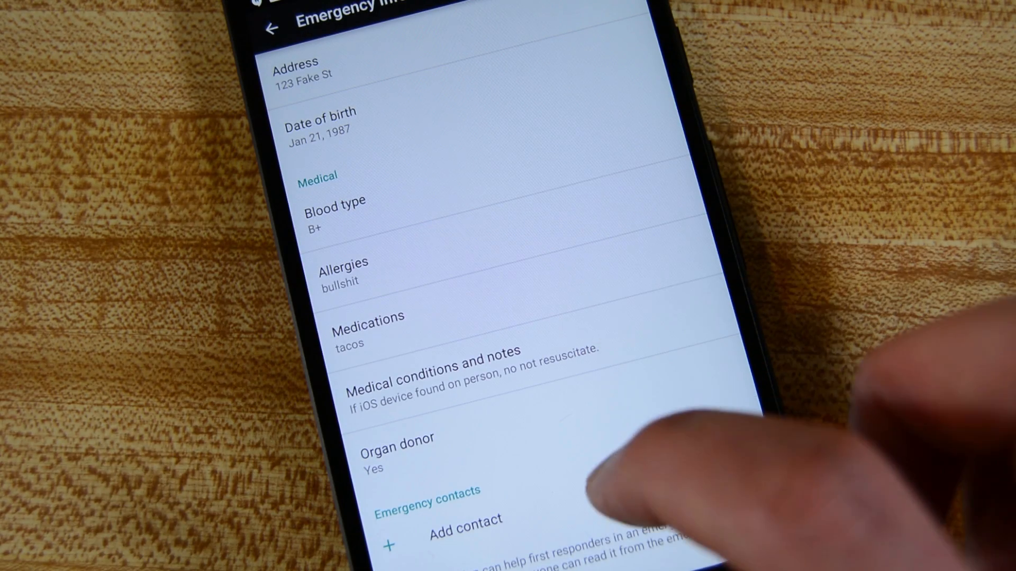
pyautogui.click(434, 379)
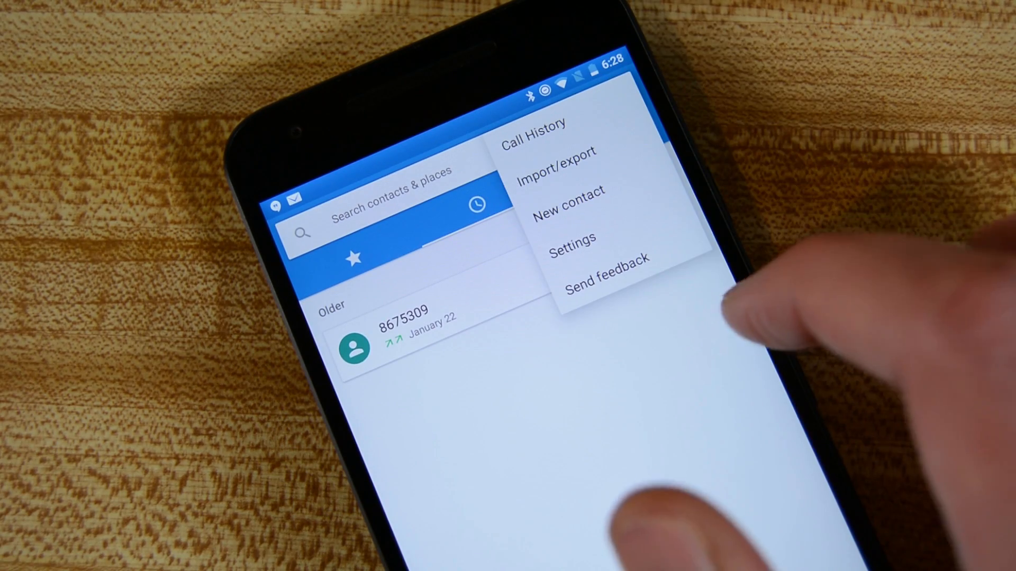
# - Leave Phone settings and reach Configure apps through Apps and the gear icon
pyautogui.click(570, 237)
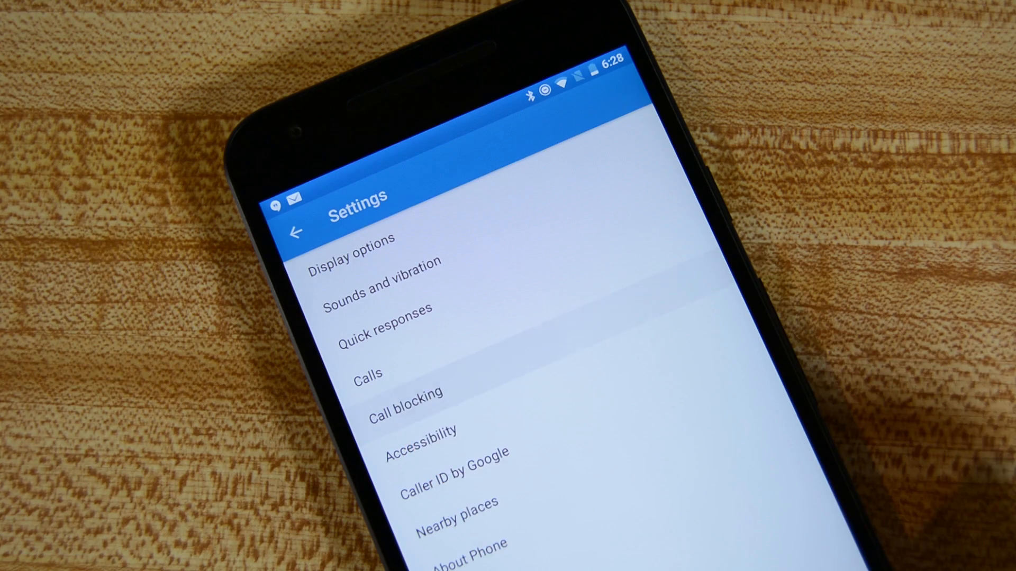
pyautogui.click(402, 392)
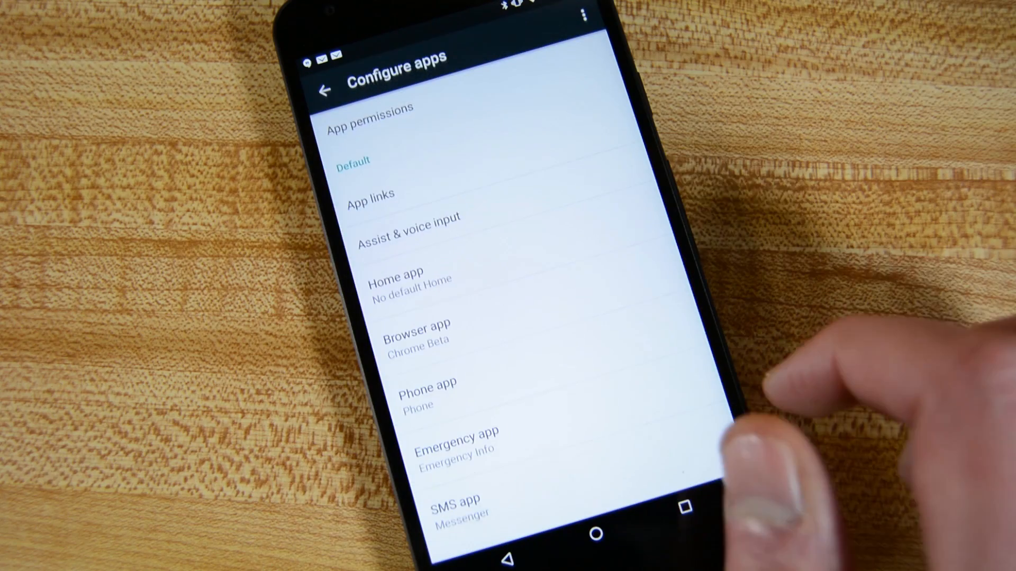
# - Open Special access and view the Battery optimization list
pyautogui.scroll(3)
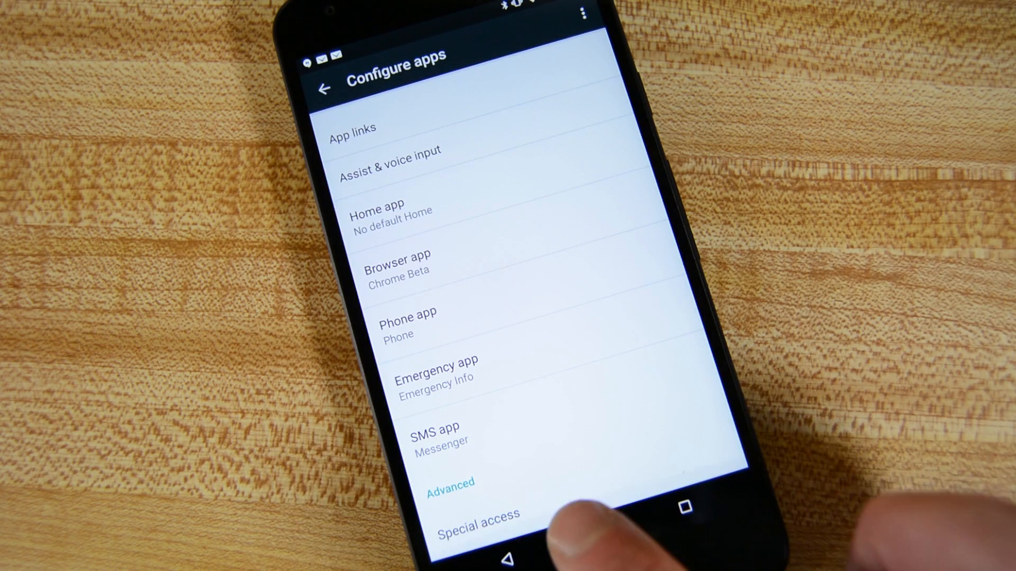
pyautogui.click(477, 515)
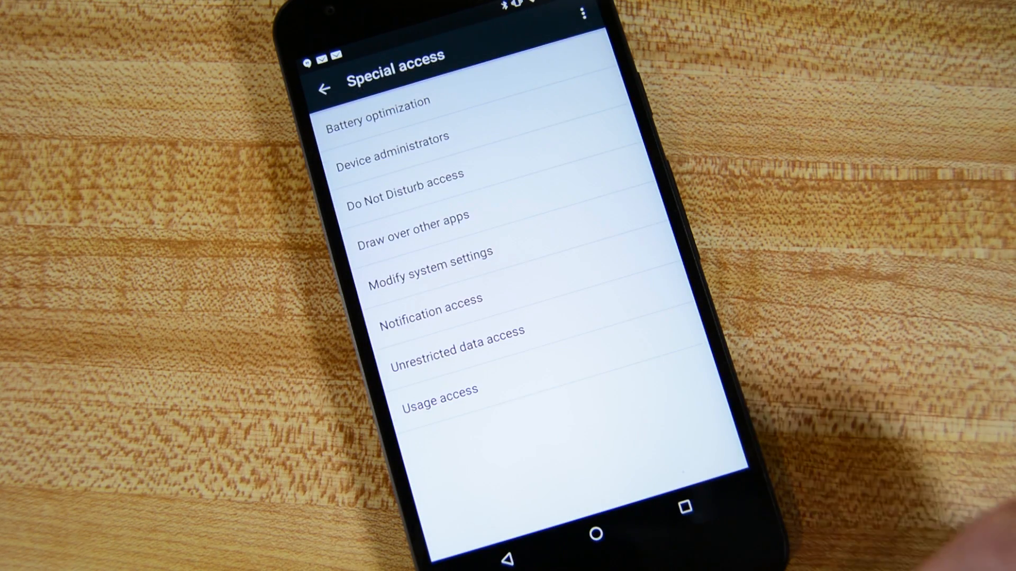
pyautogui.click(380, 101)
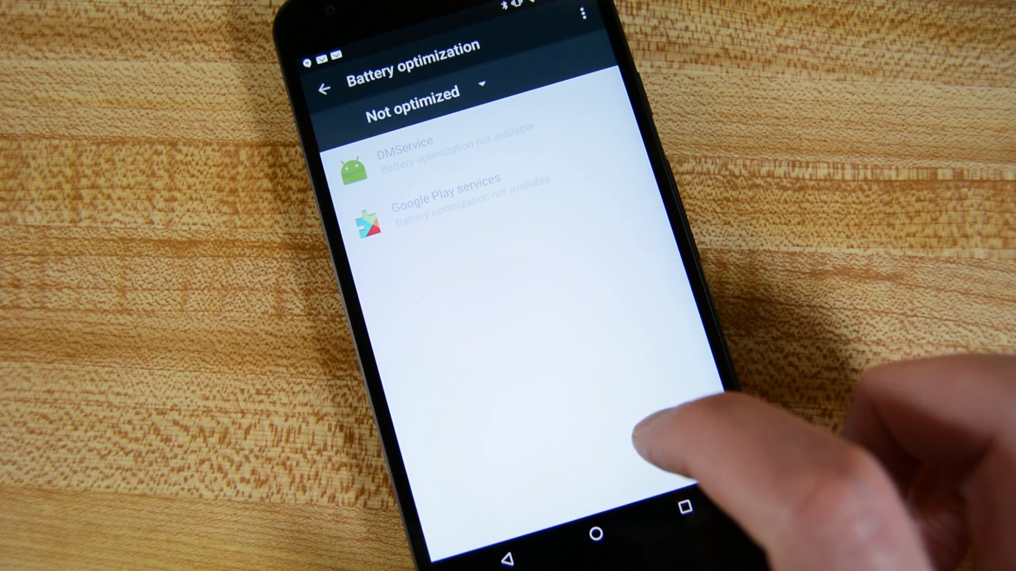
pyautogui.click(322, 87)
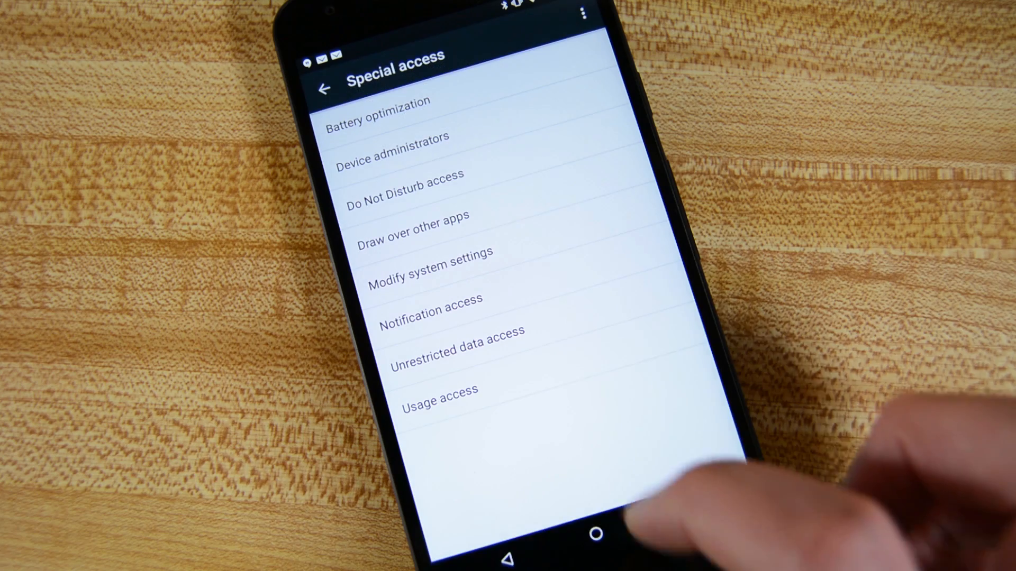
# - Browse the Draw over other apps and Unrestricted data access pages, then leave Special access
pyautogui.click(404, 183)
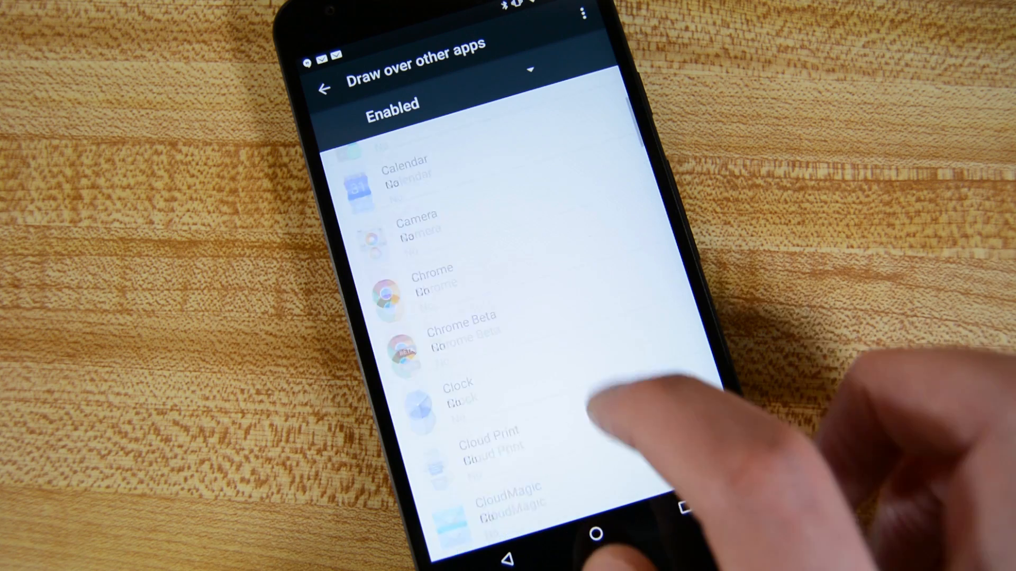
pyautogui.scroll(-3)
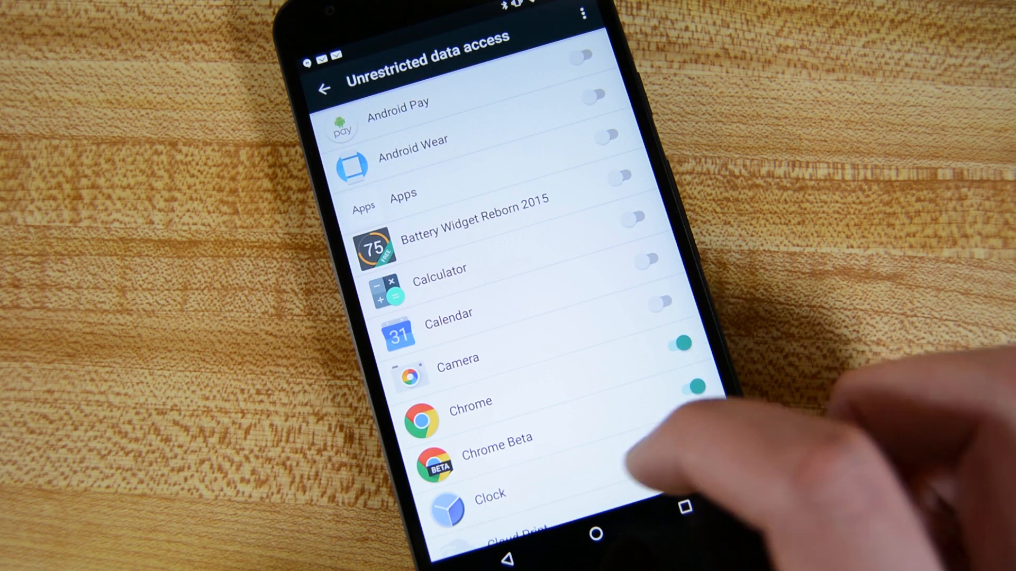
pyautogui.click(696, 421)
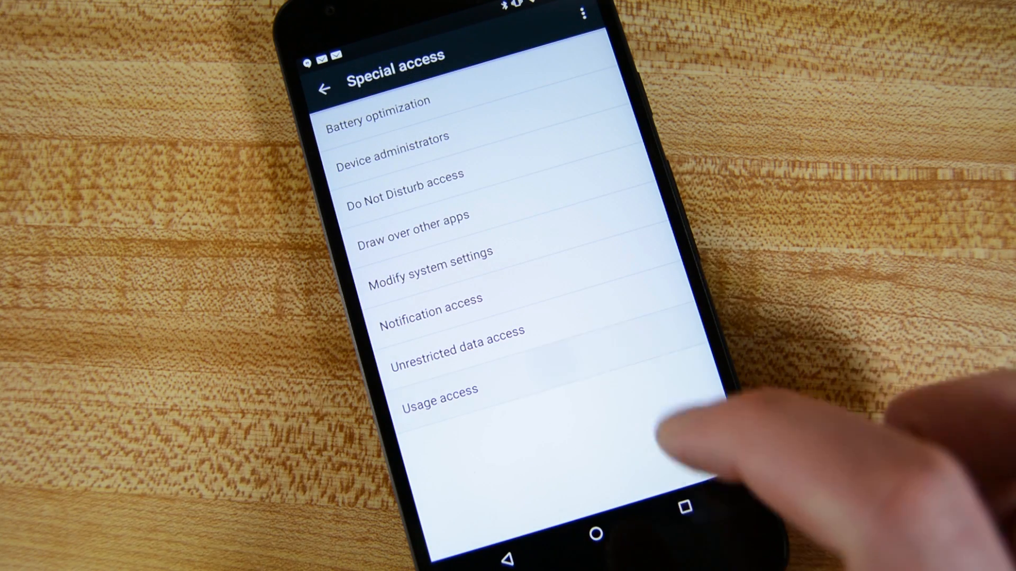
pyautogui.click(442, 389)
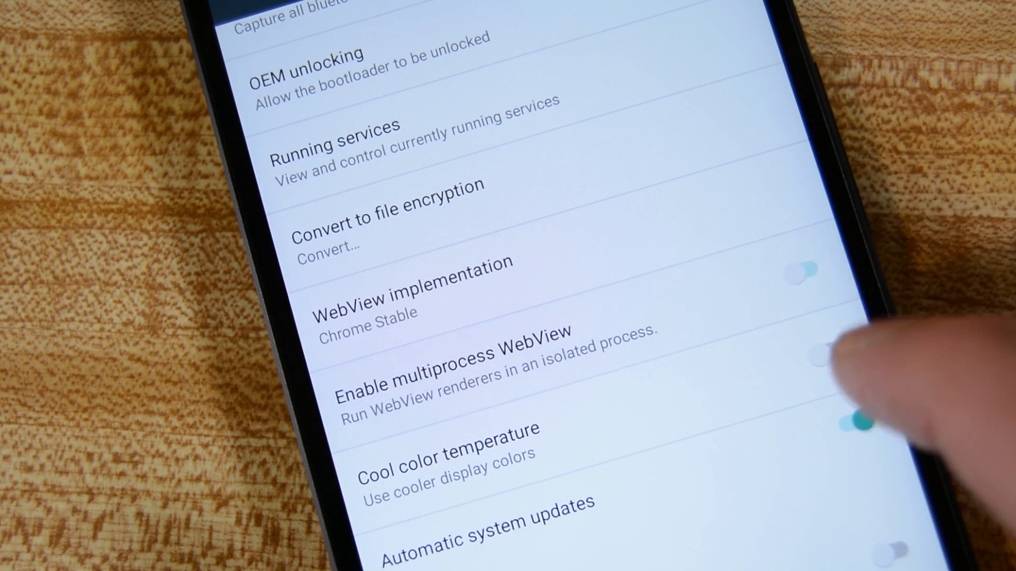
# - Scroll the developer options to the multiprocess WebView and Cool color temperature entries
pyautogui.scroll(3)
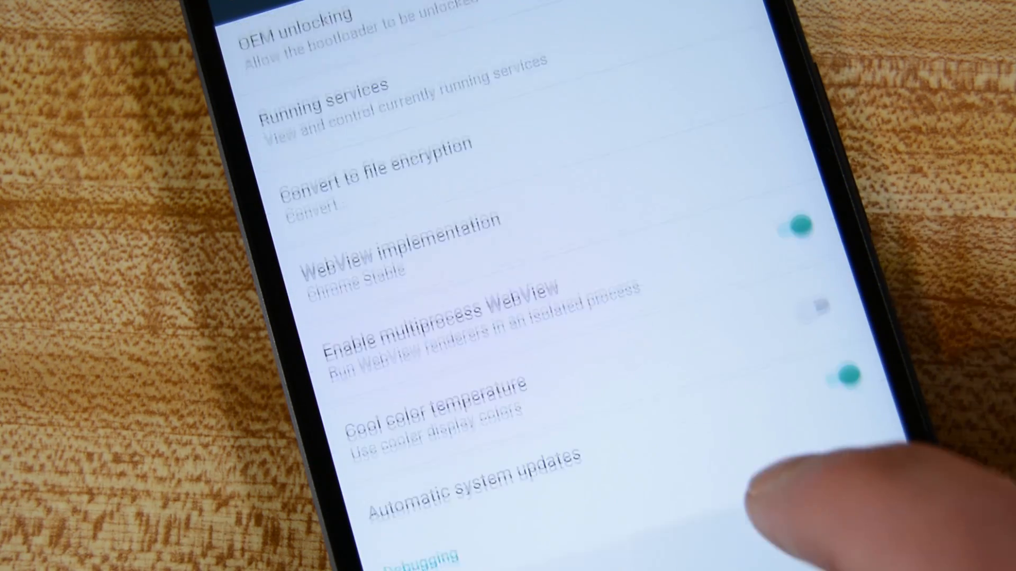
pyautogui.scroll(3)
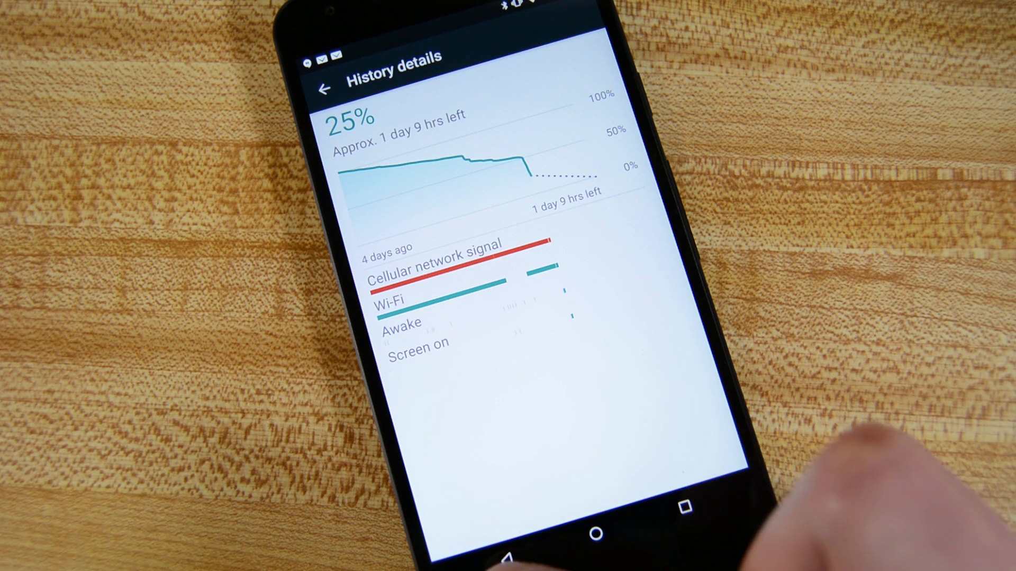
# - Leave the battery History details page showing 25% and about 1 day 9 hours left
pyautogui.click(324, 89)
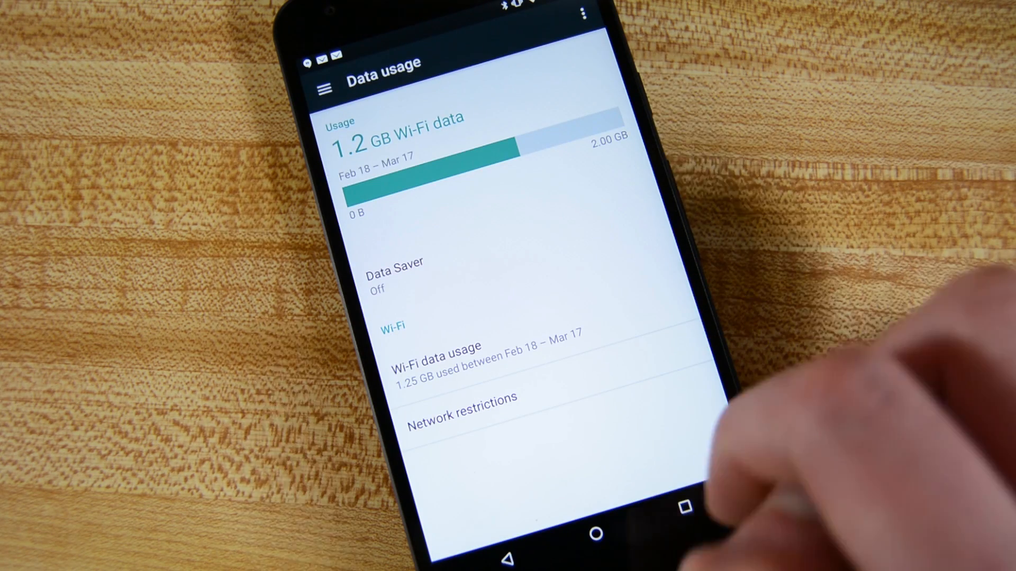
# - Open Data Saver and scroll the unrestricted data access app list
pyautogui.click(582, 14)
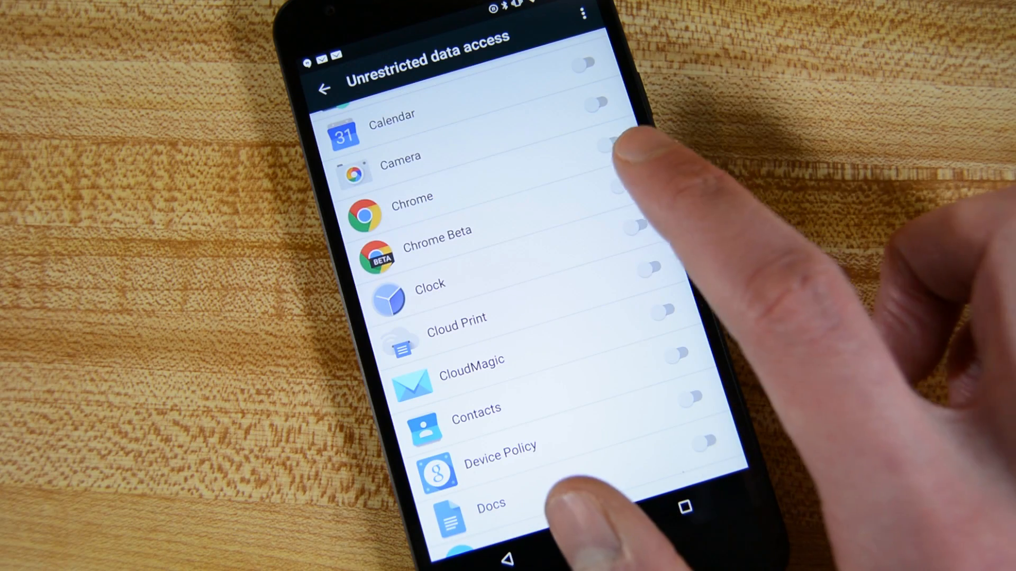
pyautogui.scroll(3)
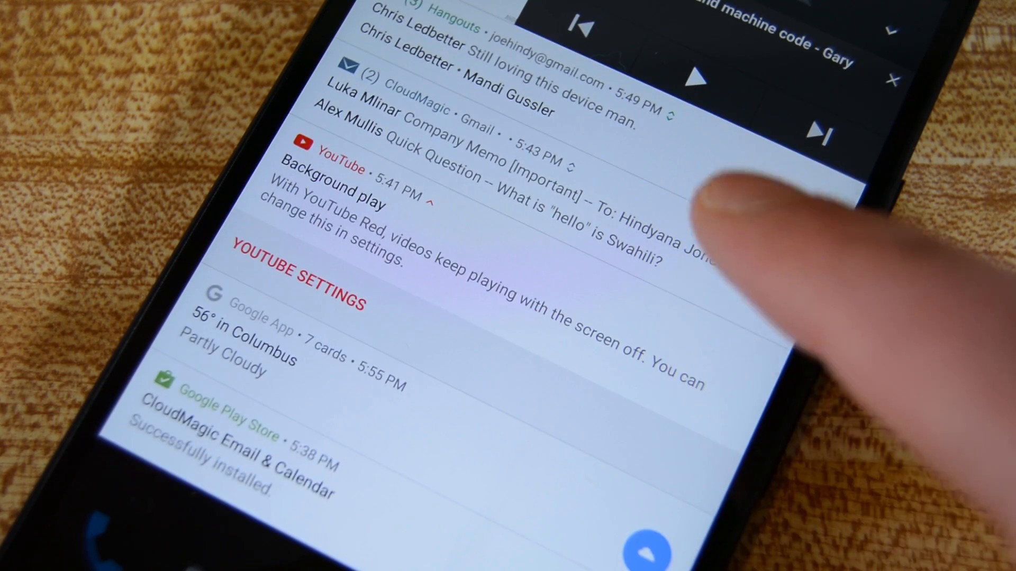
# - Scroll the notification shade to the expanded YouTube Background play notification and its settings link
pyautogui.scroll(-3)
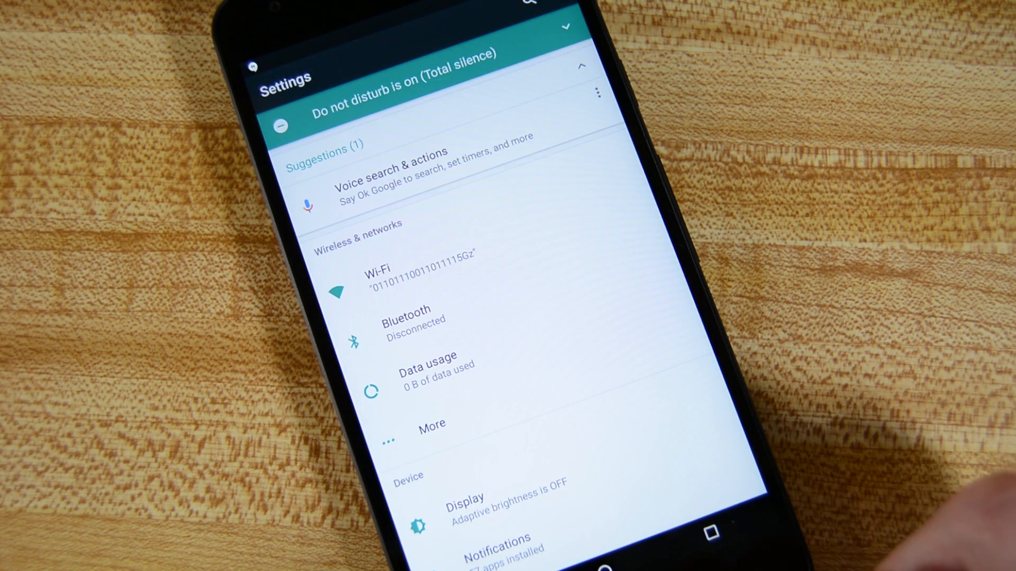
# - Tap the Do not disturb (Total silence) banner on the main Settings page
pyautogui.click(419, 272)
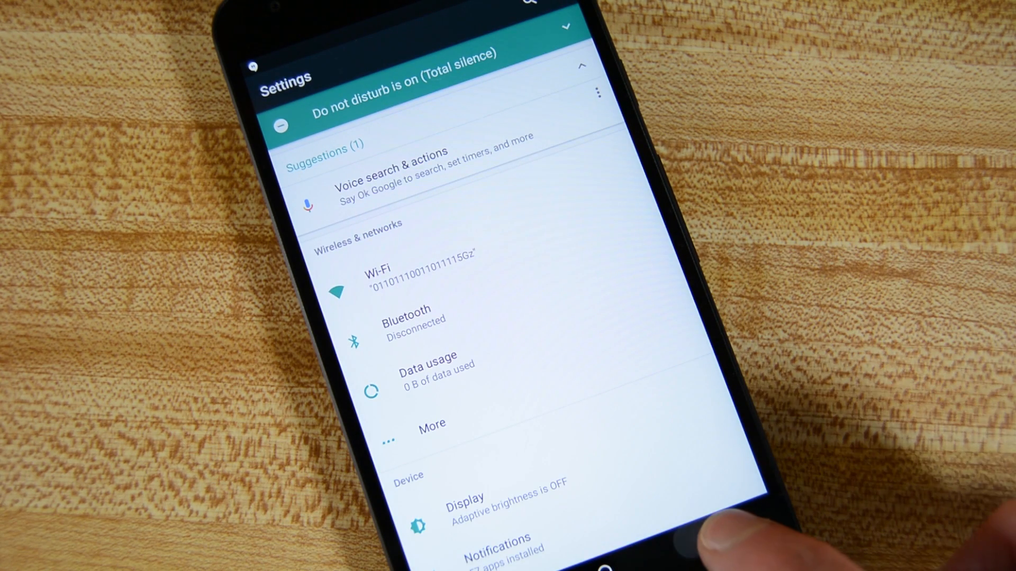
pyautogui.click(401, 272)
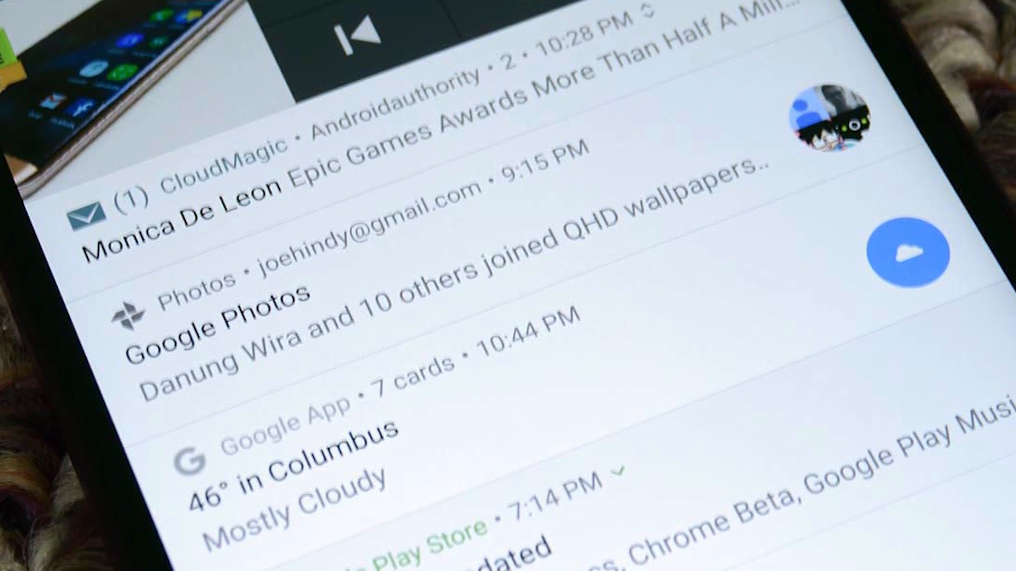
# - Scroll the notification shade past CloudMagic, Google Photos and Google App to the Play Store notice
pyautogui.scroll(3)
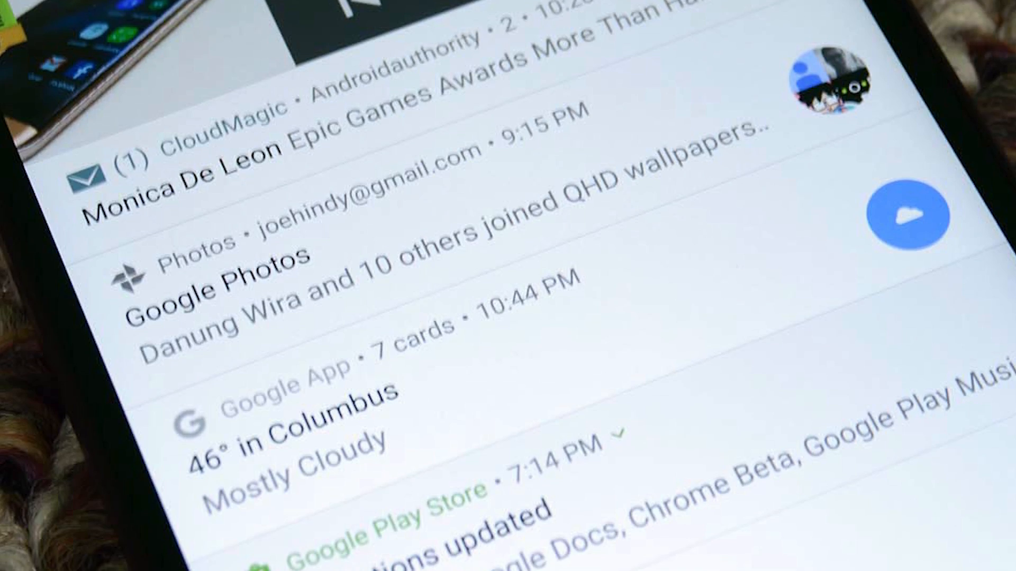